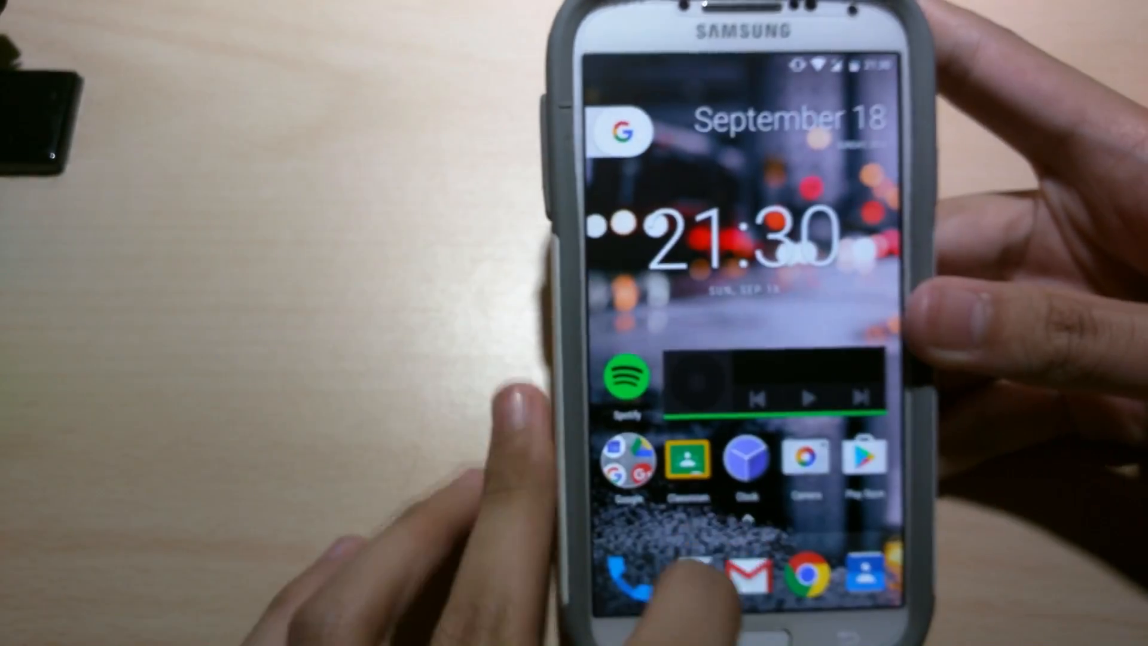
# - Go into Settings > Wi-Fi and reach the Advanced Wi-Fi page via the overflow menu
pyautogui.click(625, 571)
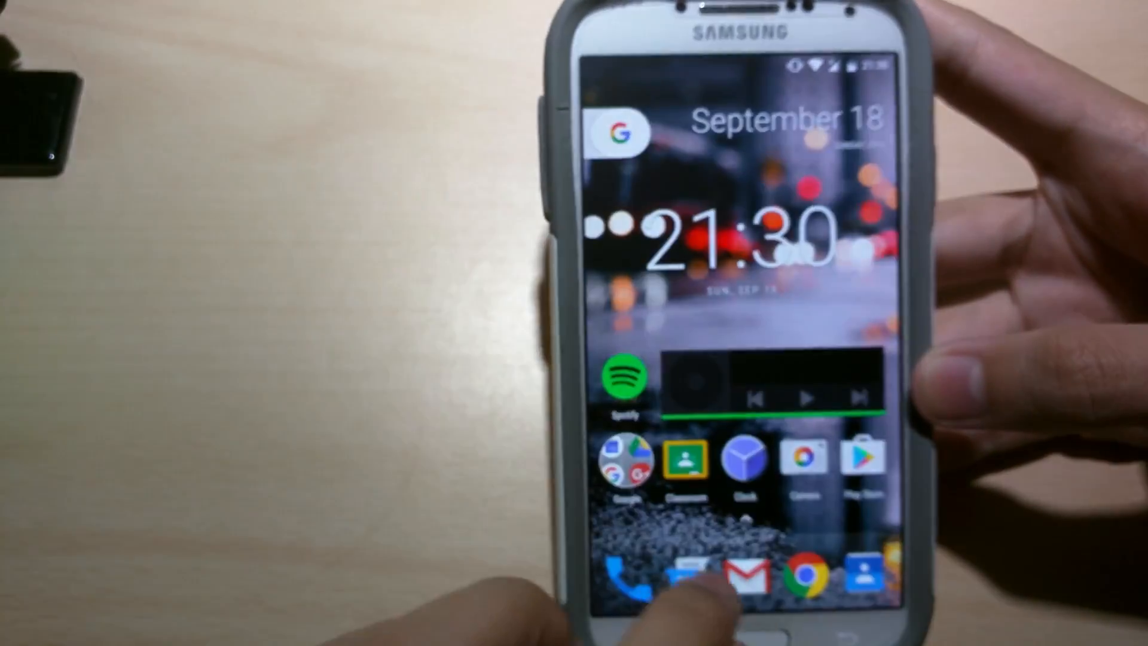
pyautogui.click(722, 573)
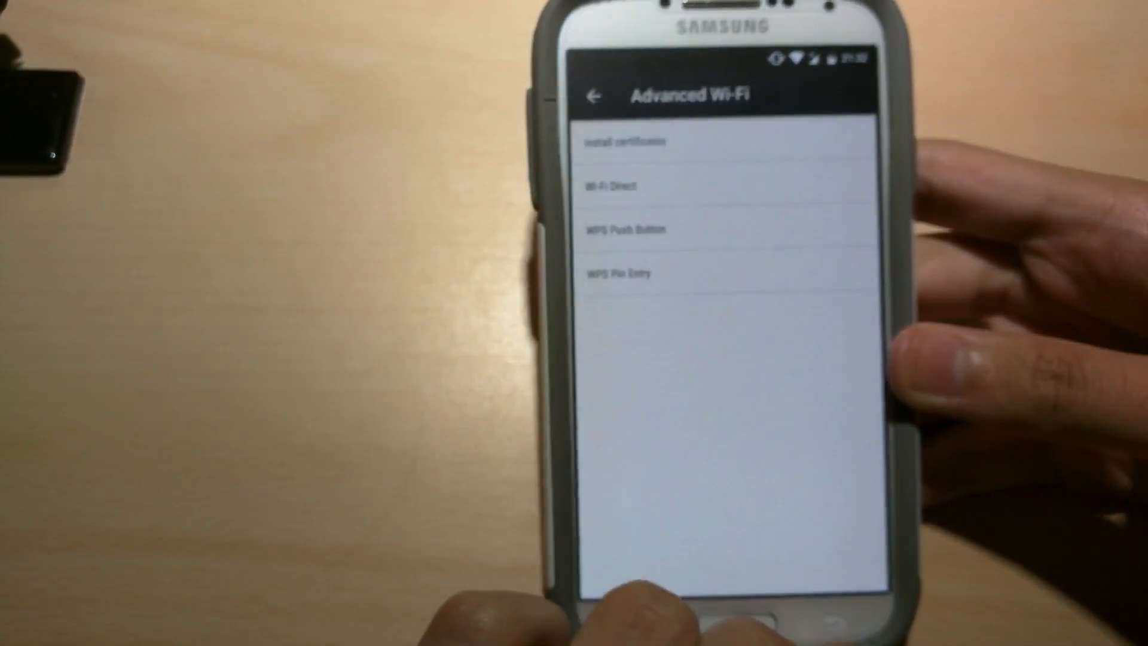
# - Leave the Advanced Wi-Fi page for the home screen and bring up the app drawer
pyautogui.click(594, 96)
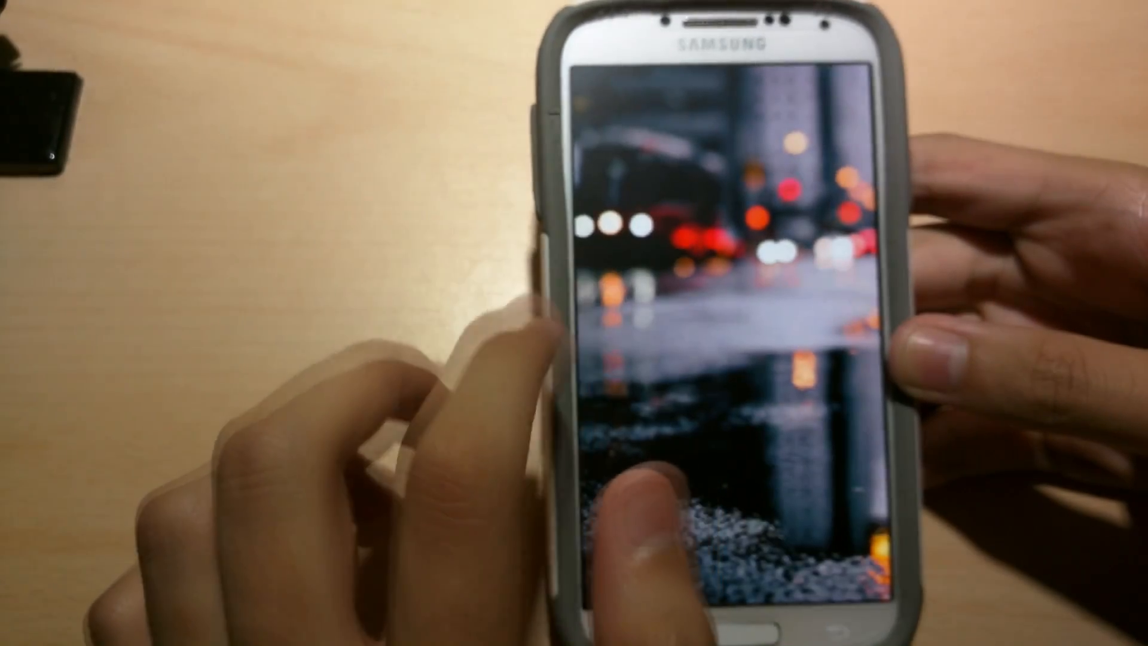
pyautogui.click(703, 352)
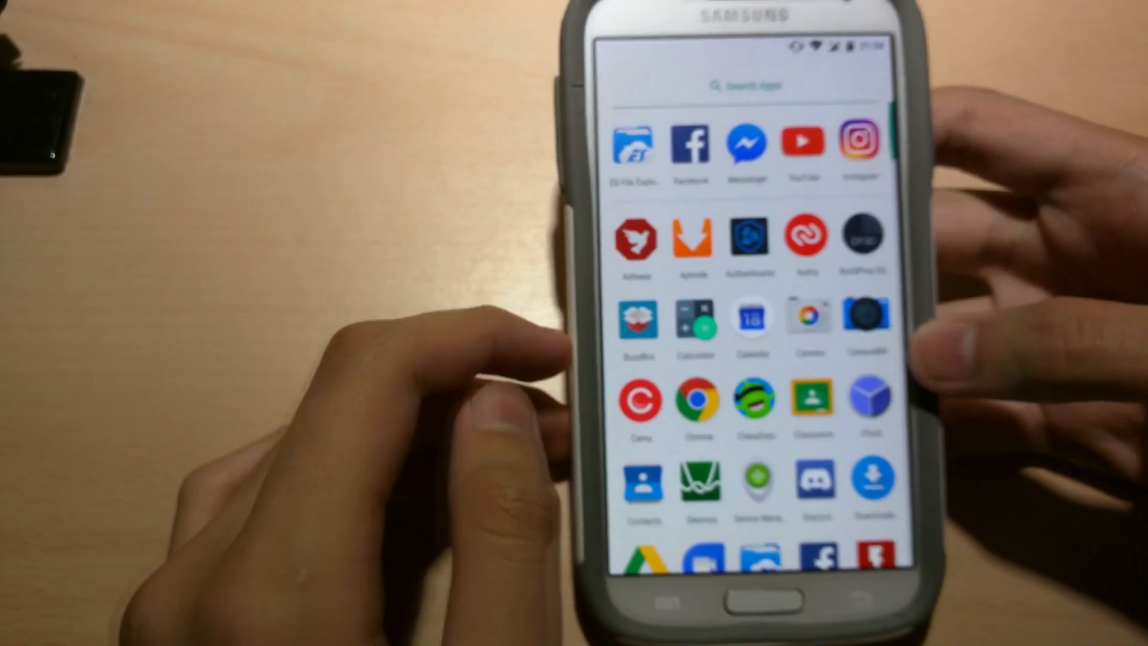
# - Browse the app drawer and launch Titanium Backup to its Overview
pyautogui.click(637, 237)
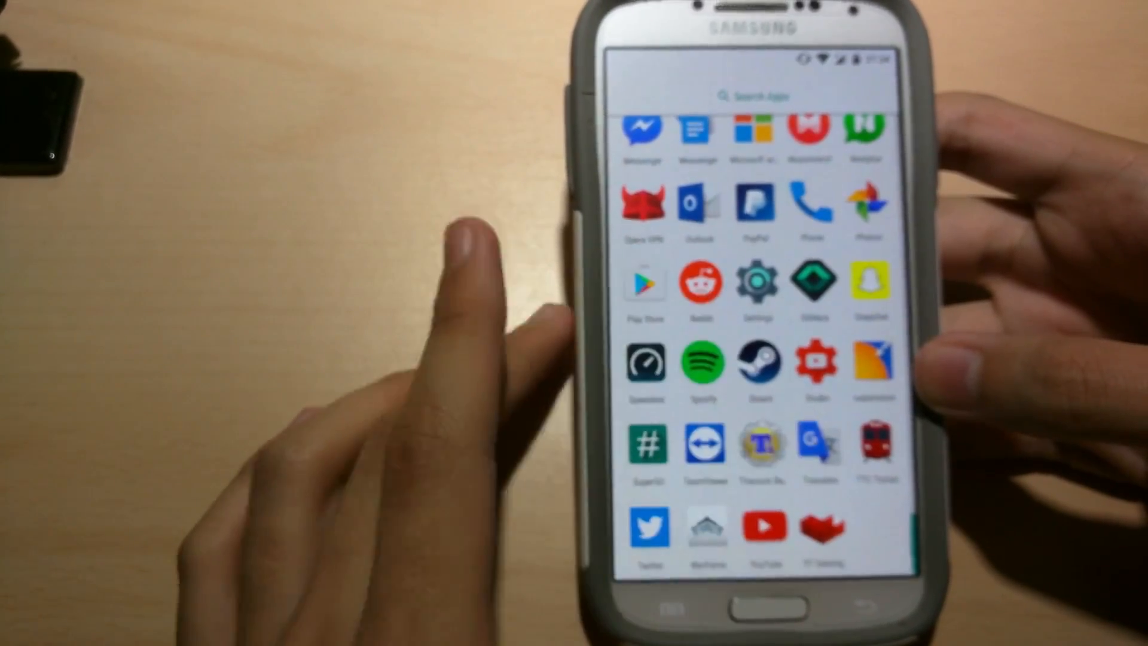
pyautogui.click(762, 439)
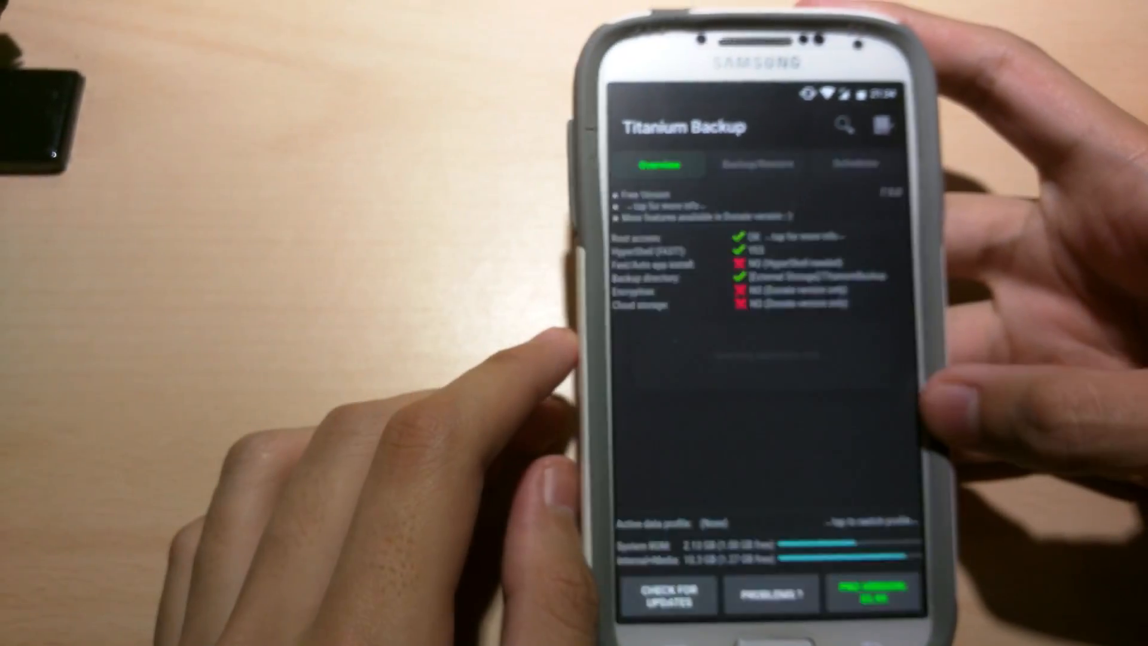
# - Review Titanium Backup's Backup/Restore app list, then go back and scroll the ROM thread
pyautogui.click(758, 165)
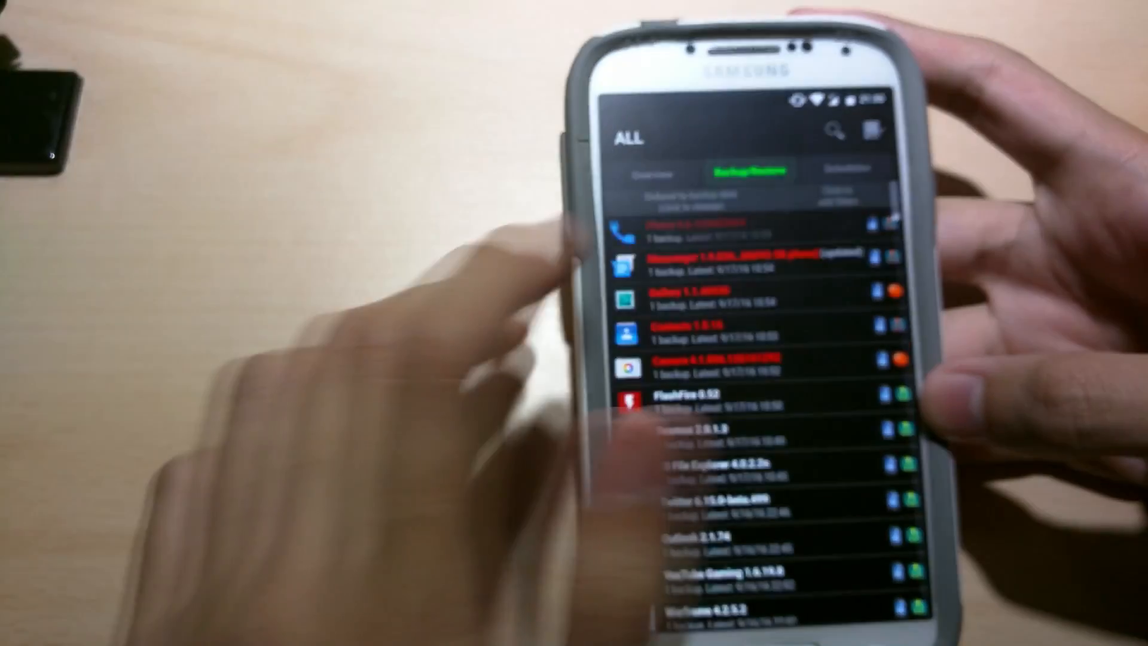
pyautogui.click(845, 167)
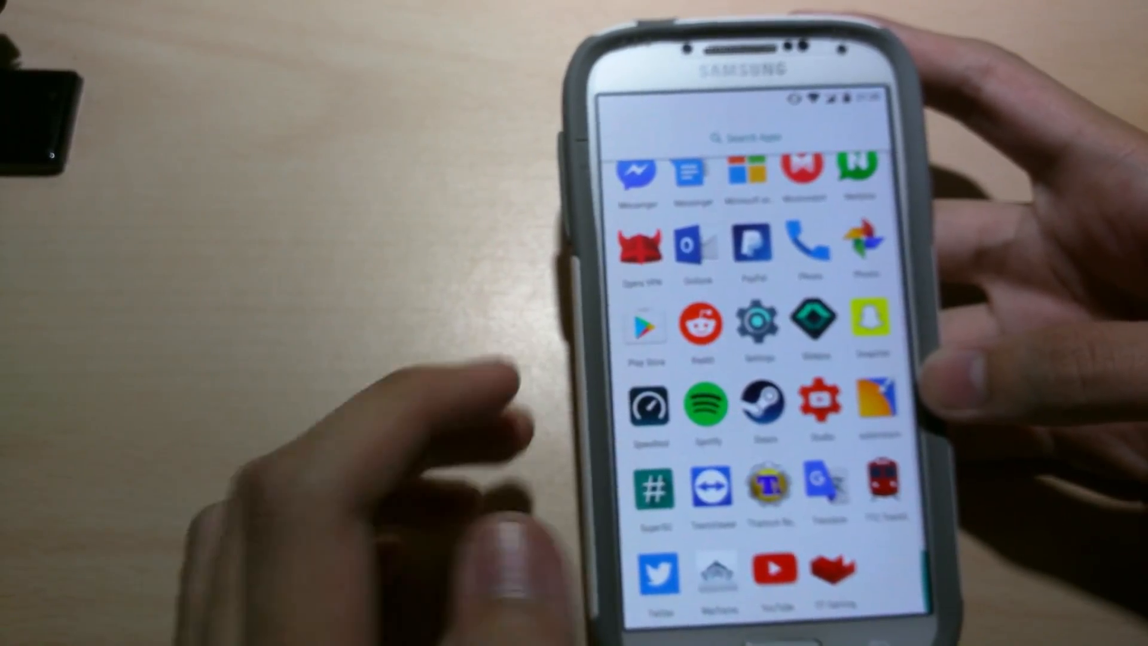
pyautogui.scroll(-3)
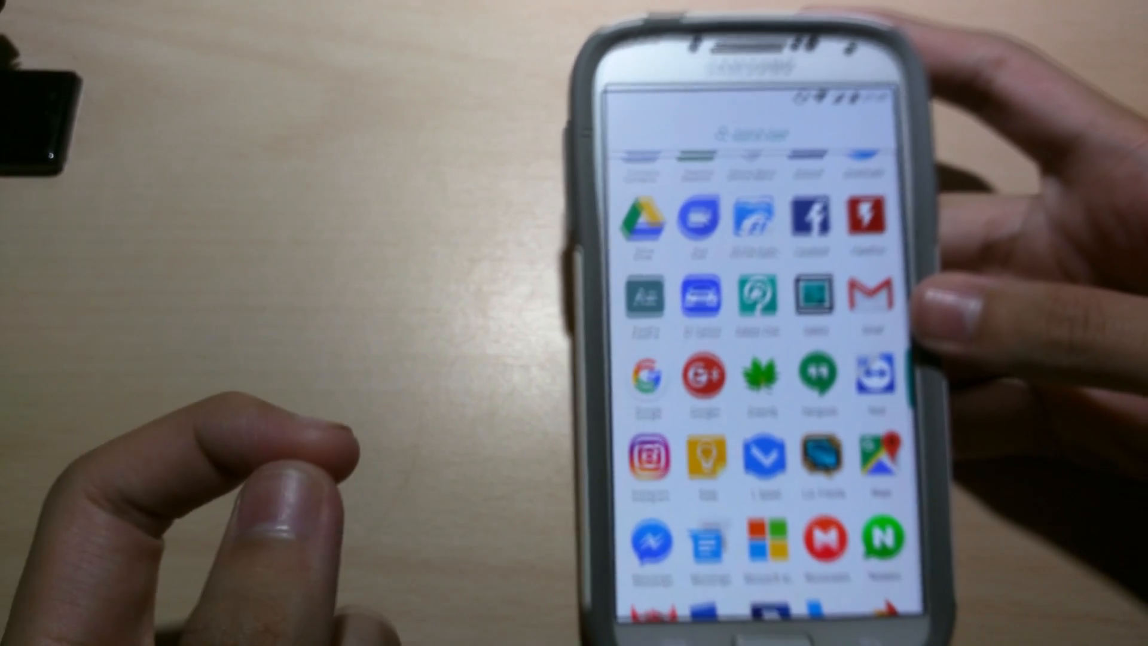
pyautogui.scroll(-3)
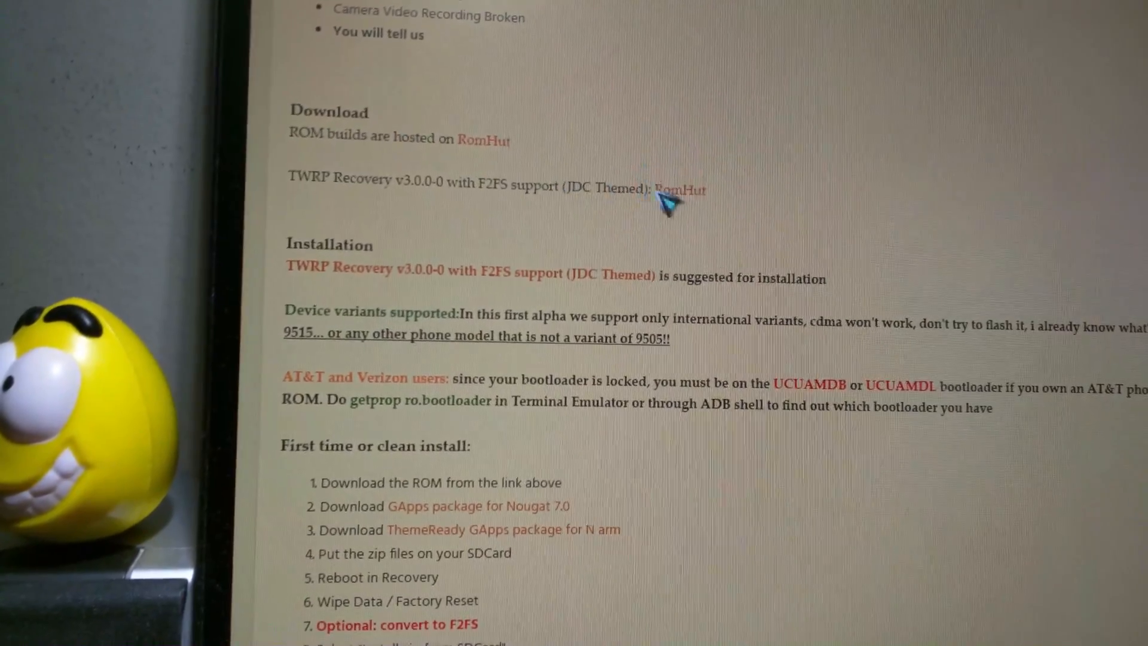
# - Visit the TWRP 3.0.0-0 F2FS page on RomHut and read down to the GApps download
pyautogui.click(680, 190)
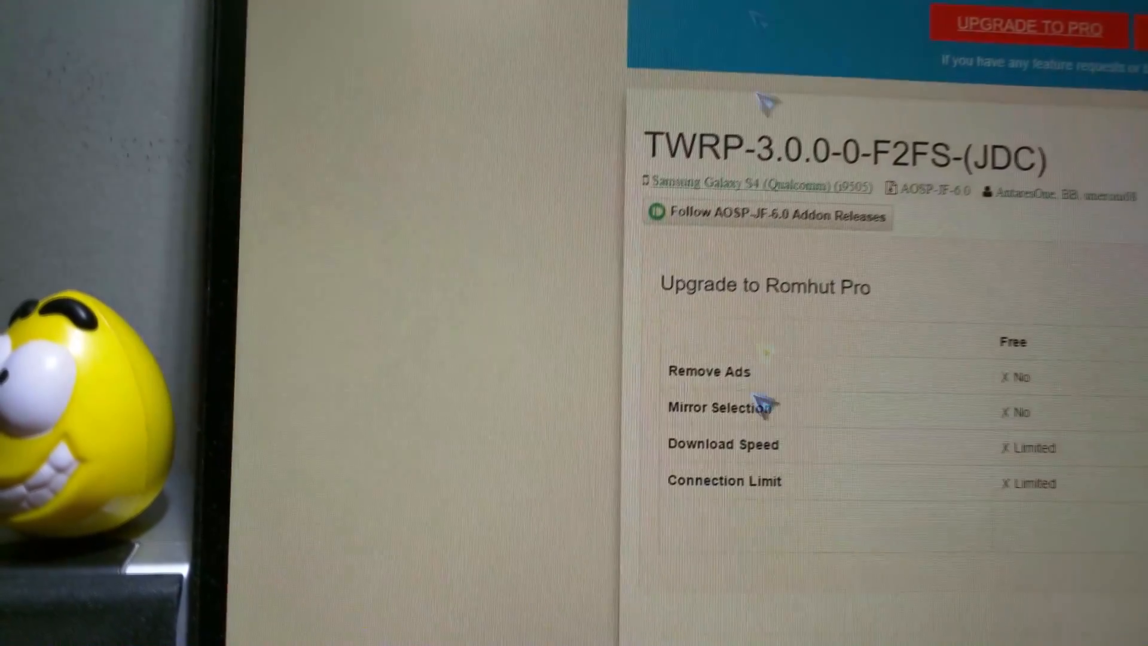
pyautogui.scroll(-3)
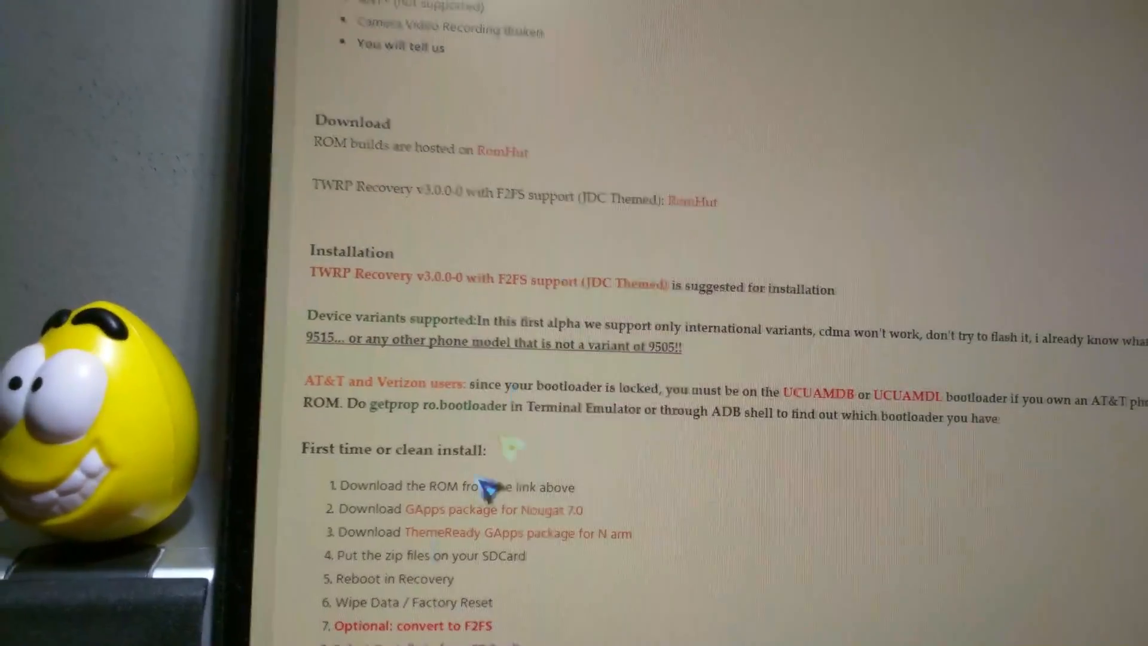
pyautogui.scroll(-3)
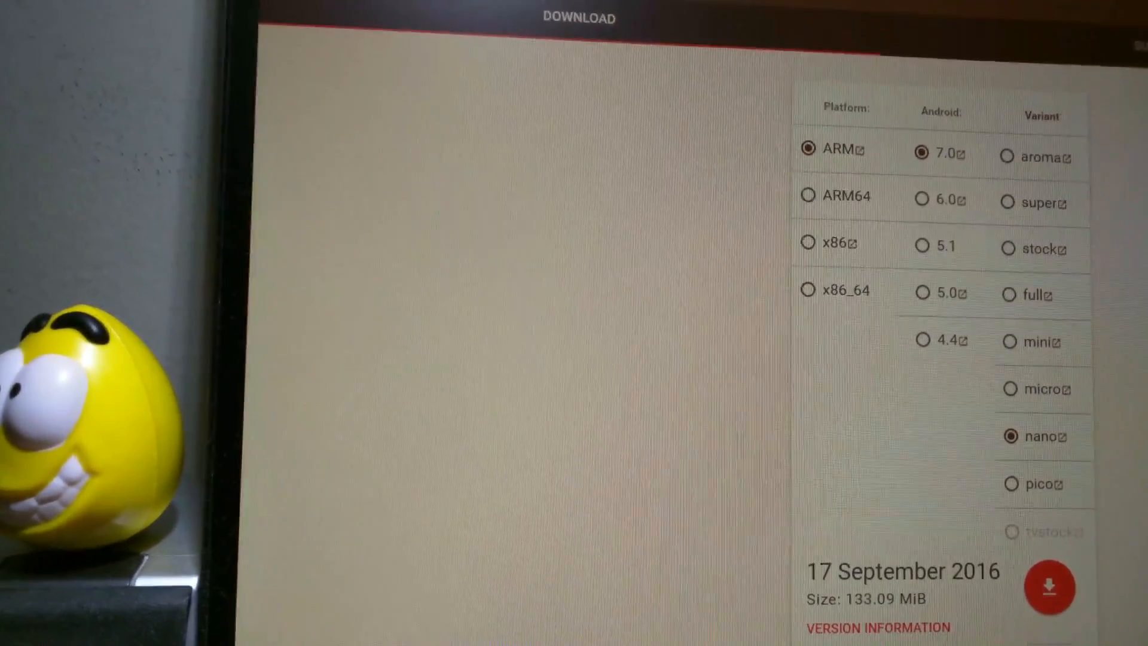
# - Scroll to the flashing instructions, the no-wipe and first-boot notes, and the General notes
pyautogui.scroll(-3)
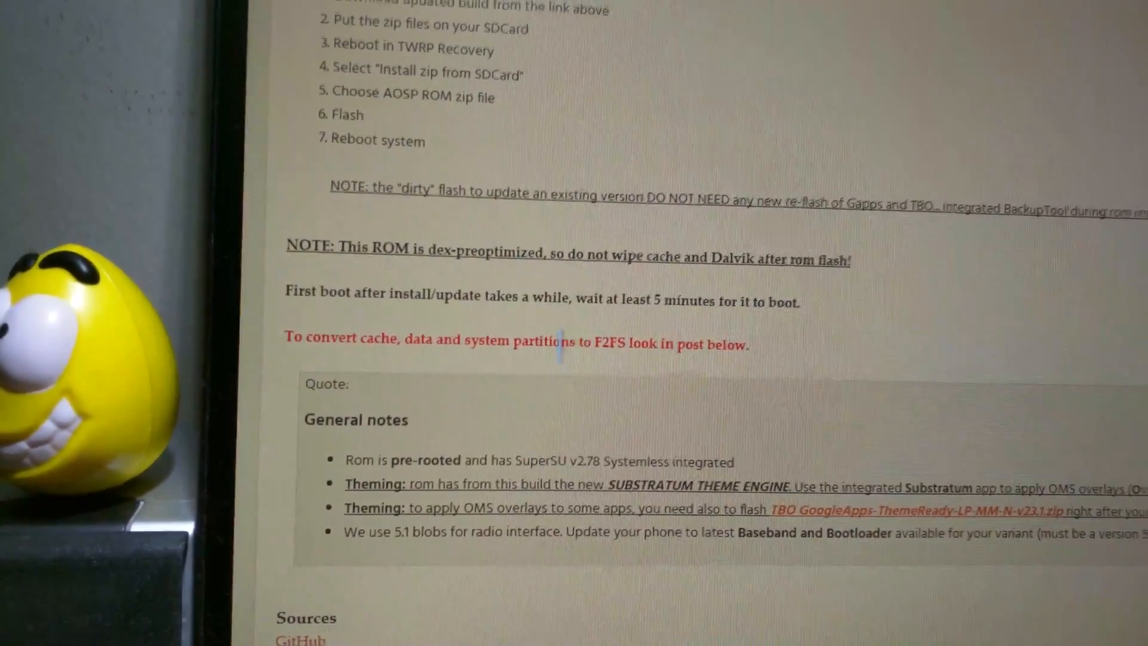
pyautogui.scroll(-3)
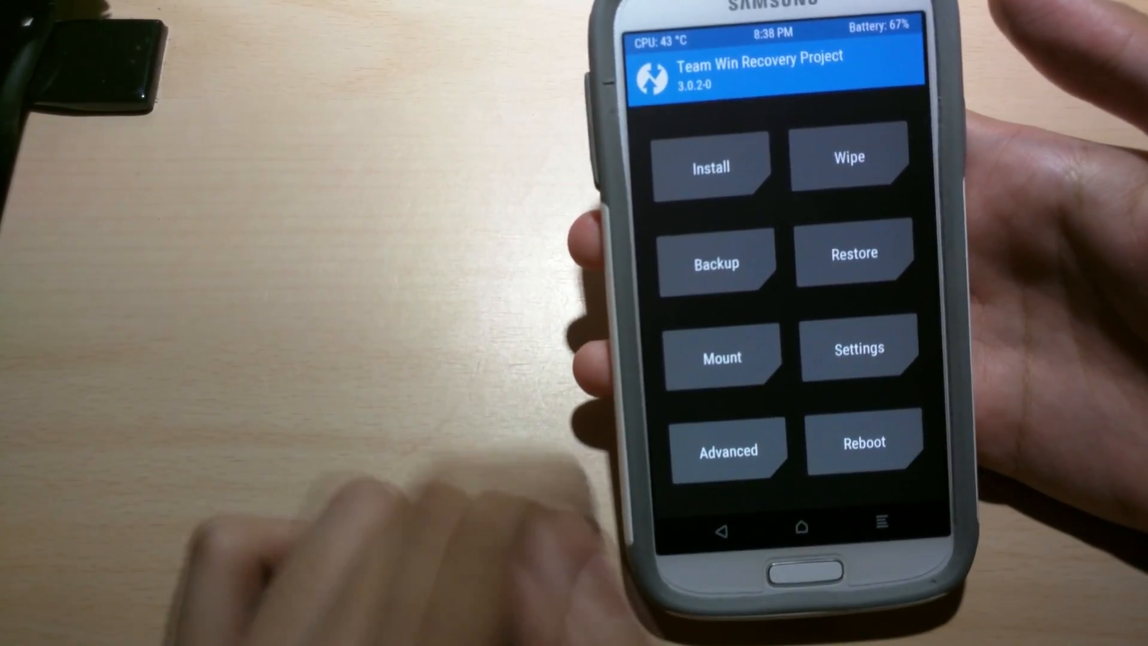
# - Choose an option from TWRP 3.0.2-0's main menu once it has loaded
pyautogui.click(727, 442)
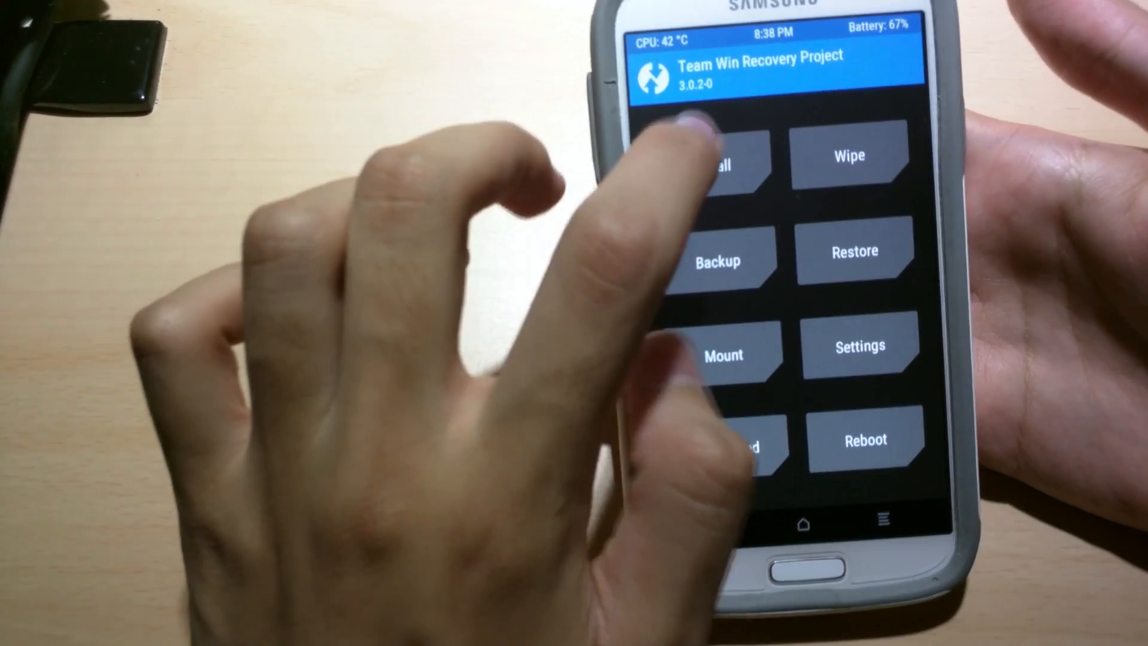
# - In Install, switch storage to Micro SDCard and queue AOSP-7.0-20160909-jflte-GSM_multi-slot-1.zip, then return to the main menu
pyautogui.click(721, 158)
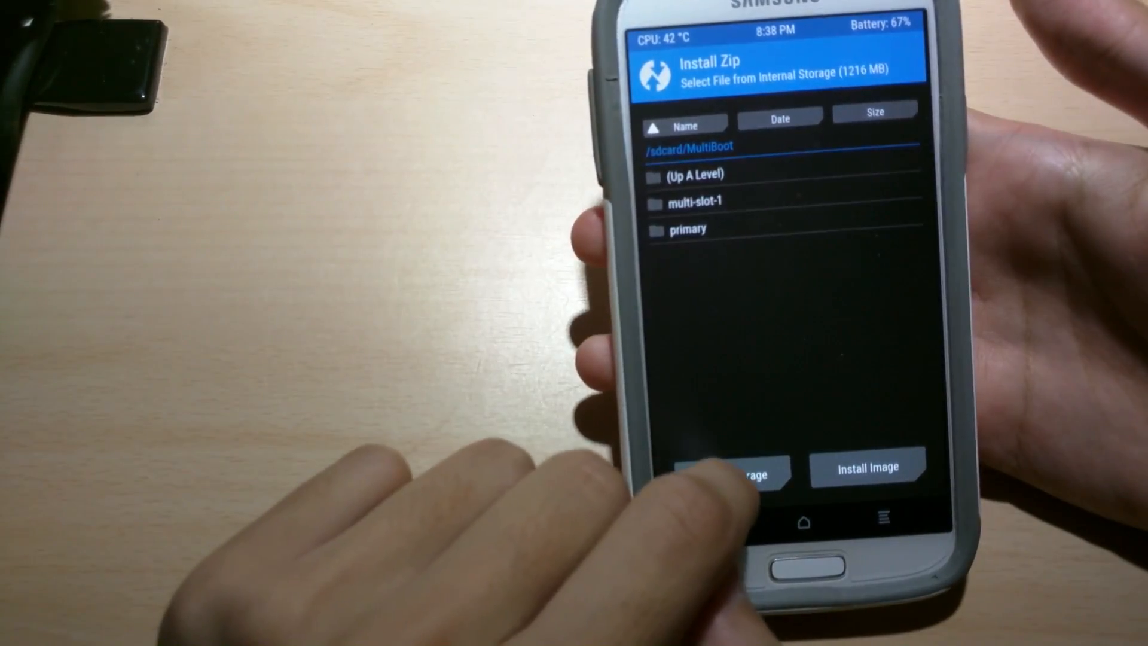
pyautogui.click(732, 474)
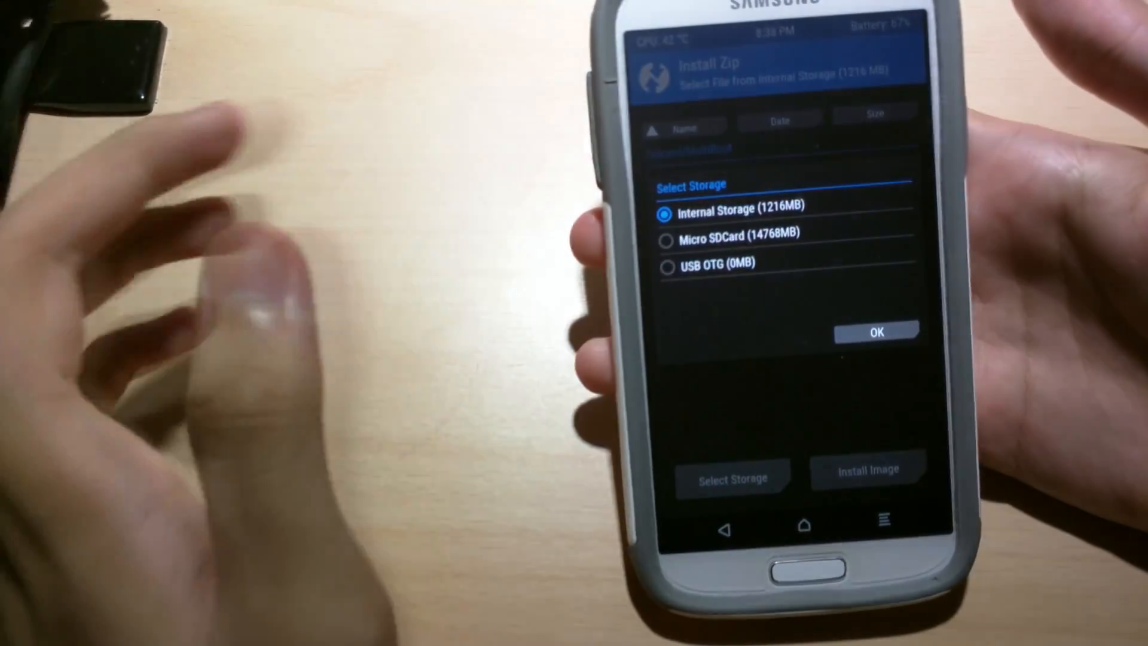
pyautogui.click(876, 331)
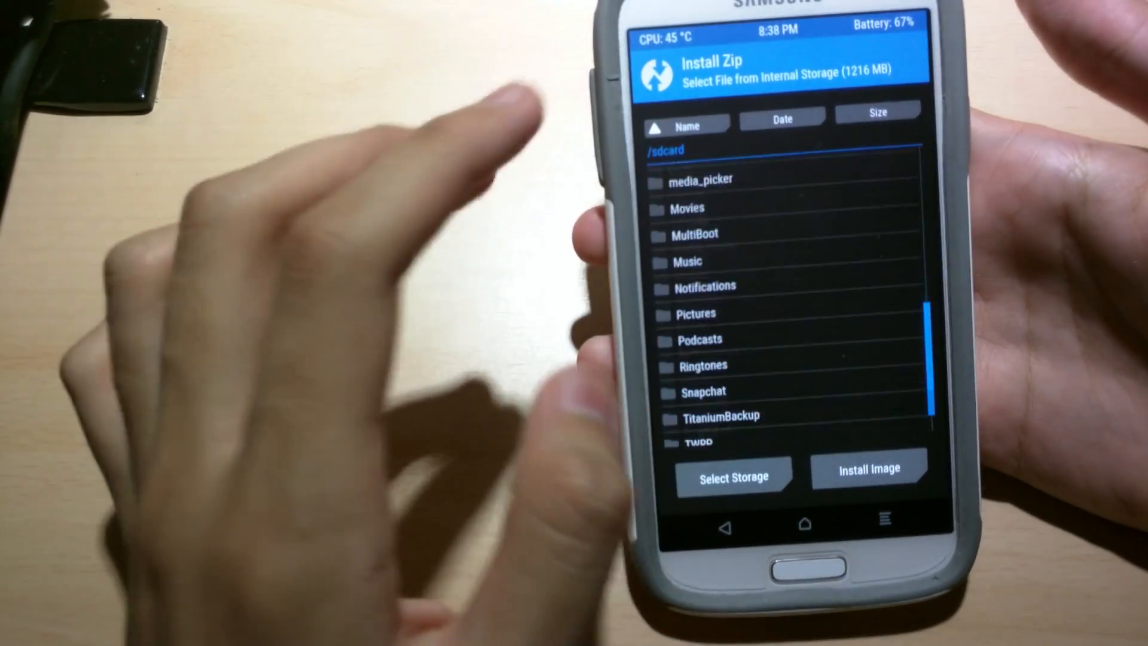
pyautogui.click(732, 476)
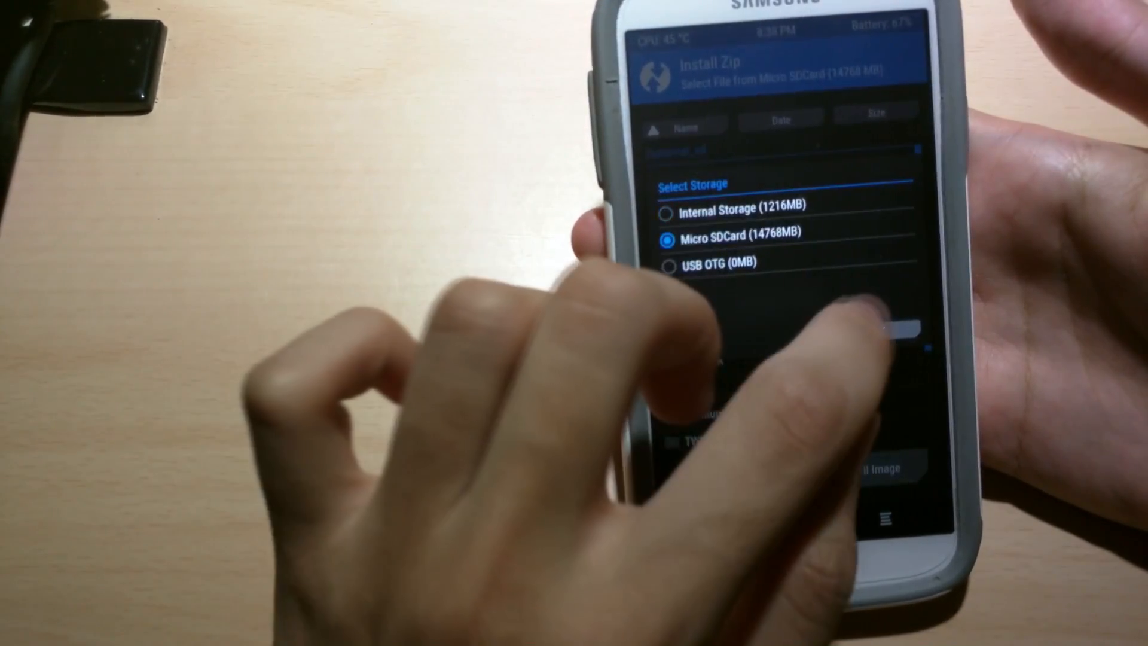
pyautogui.click(714, 233)
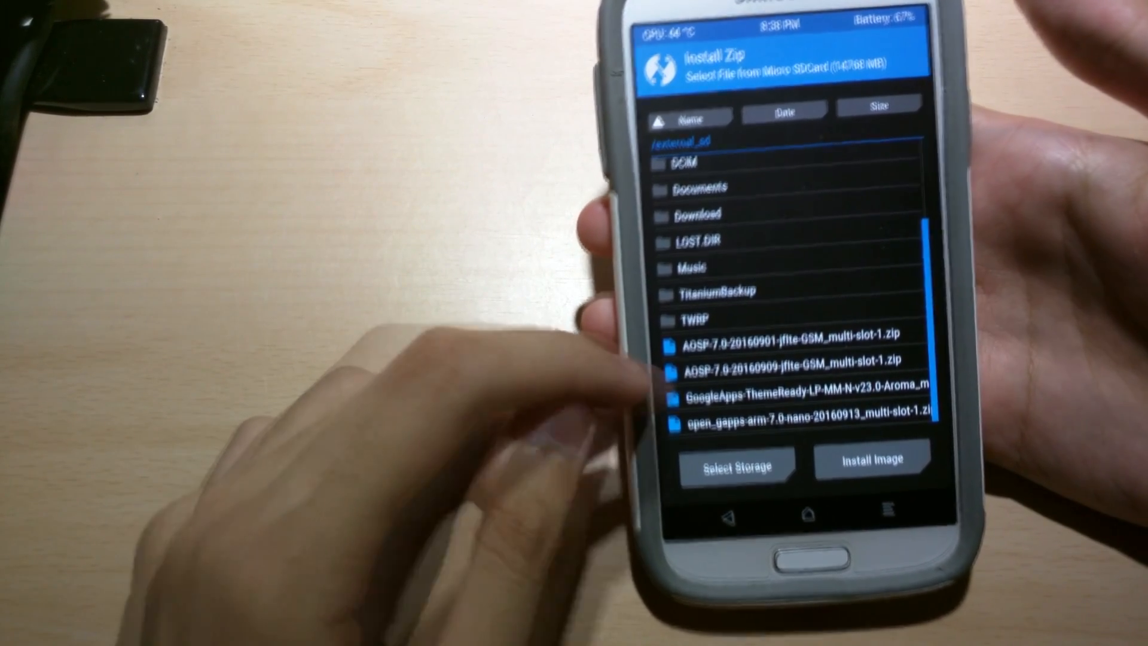
pyautogui.click(794, 367)
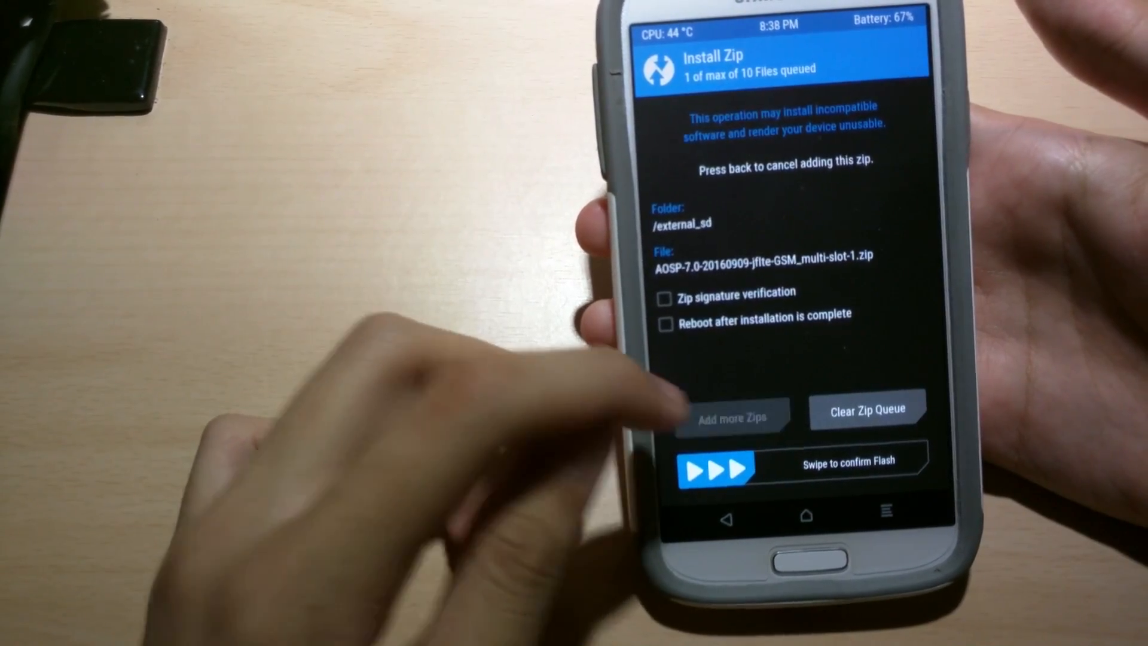
pyautogui.click(732, 416)
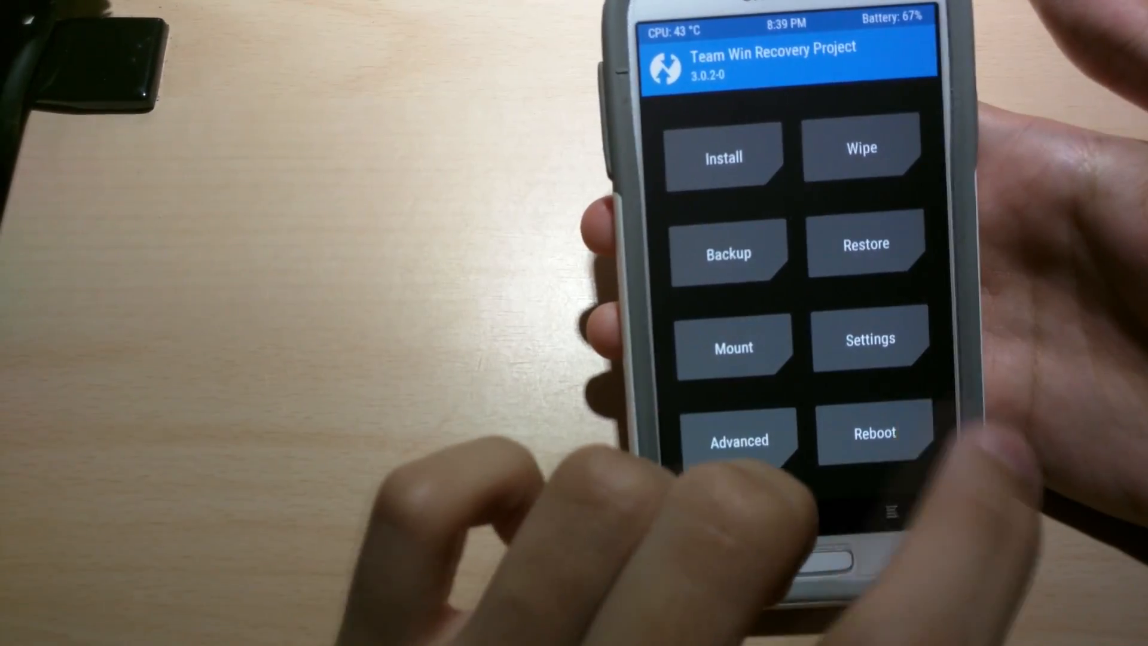
# - Flash the queued ROM zip and reboot the phone into the new Android system
pyautogui.click(873, 432)
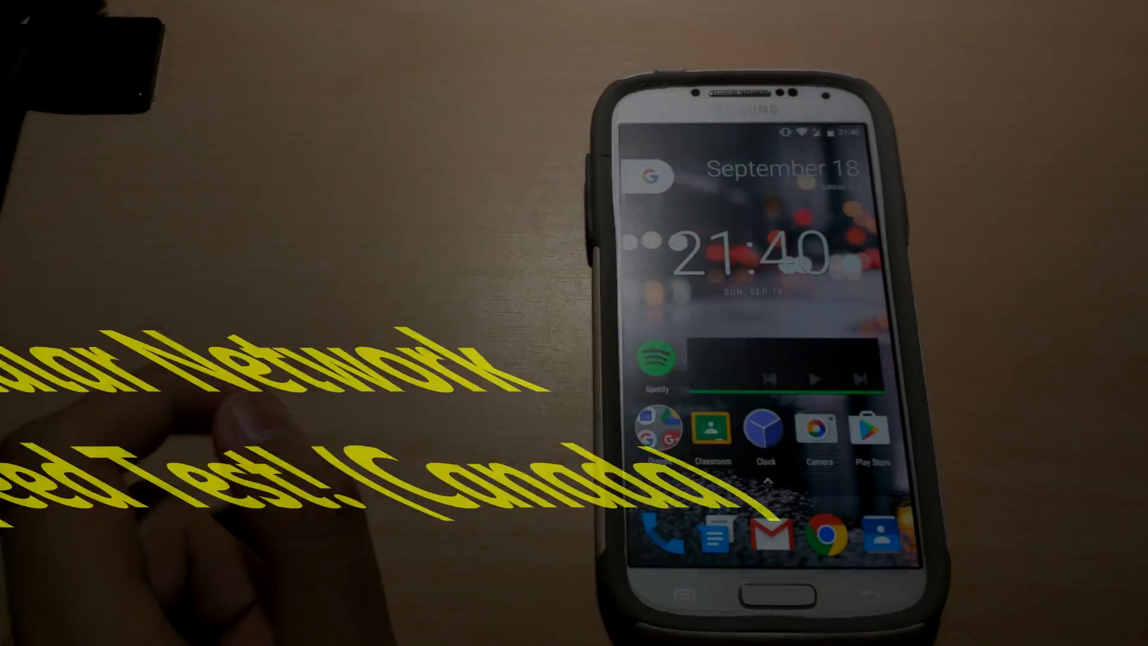
# - Swipe up the app drawer on the new Android 7.0 ROM and scroll its app list
pyautogui.moveTo(732, 131); pyautogui.dragTo(732, 330)
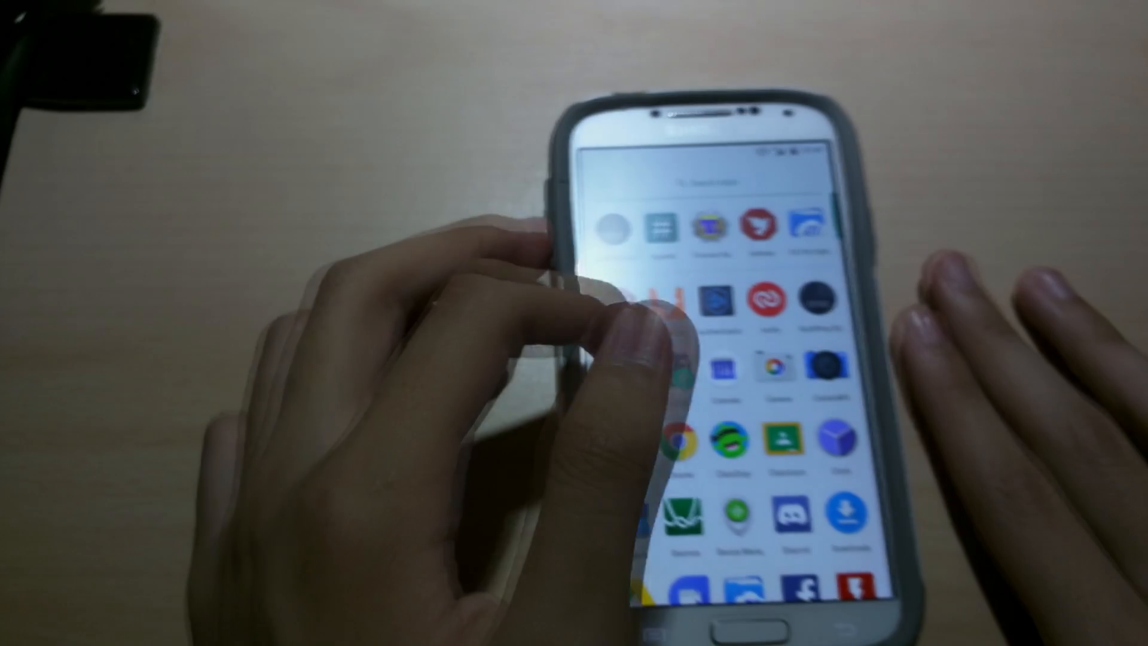
pyautogui.scroll(-3)
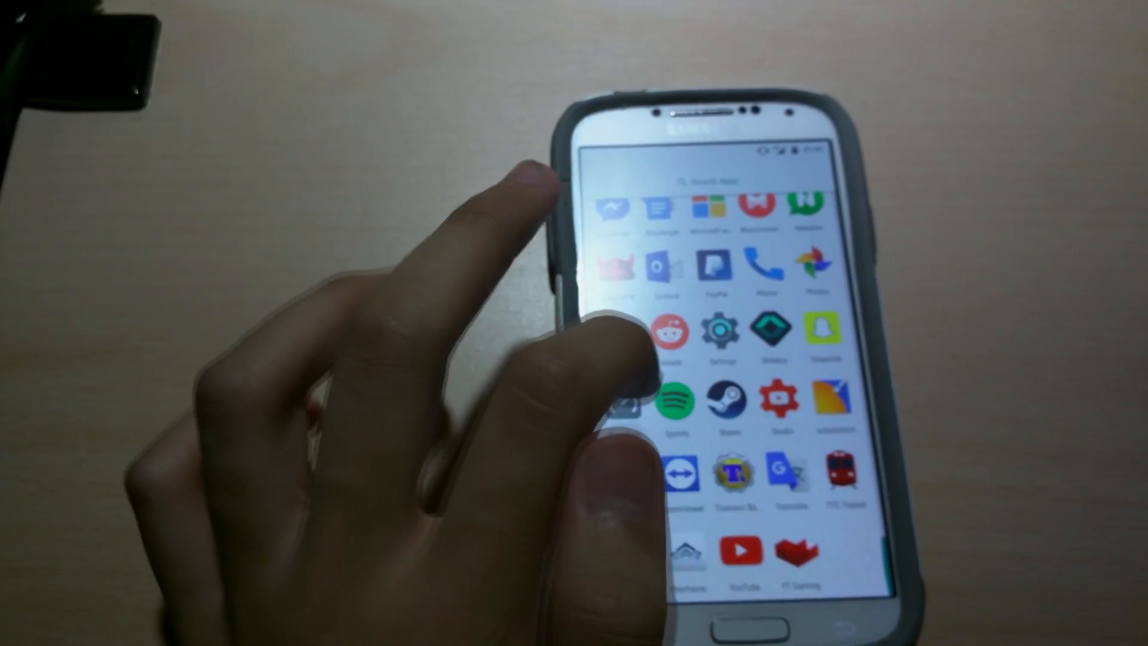